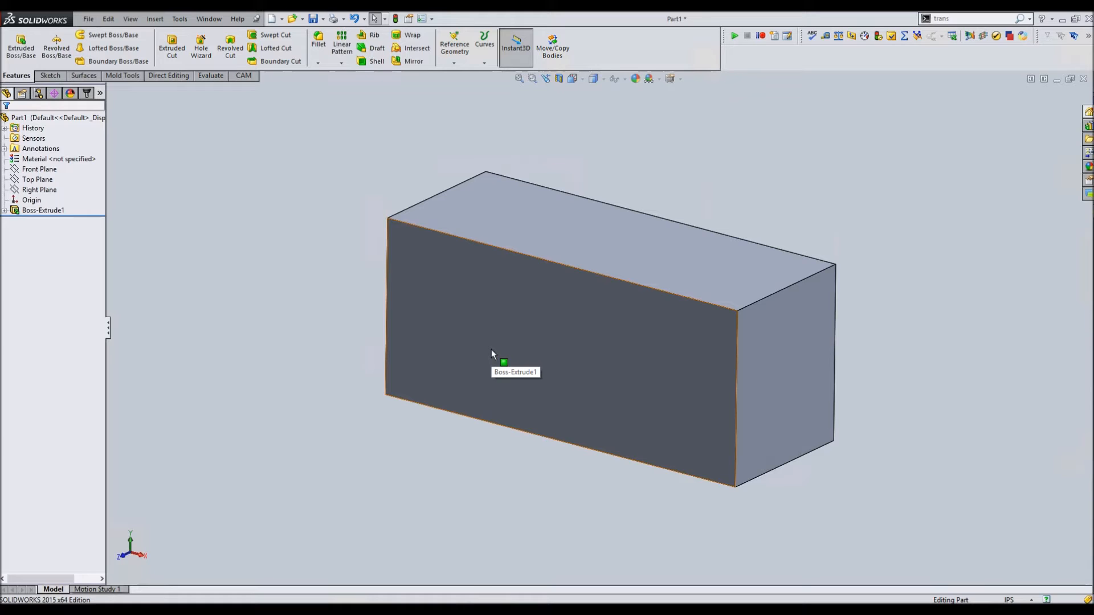
Step: Apply Change Transparency to the front face of Boss-Extrude1 so the interior shows
right_click(493, 356)
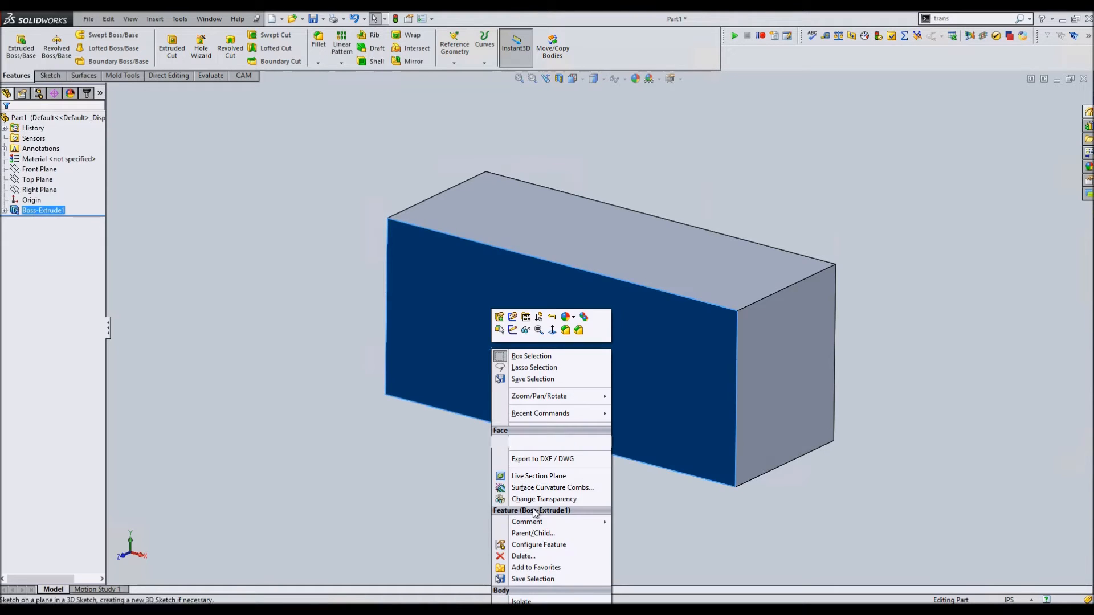
click(487, 493)
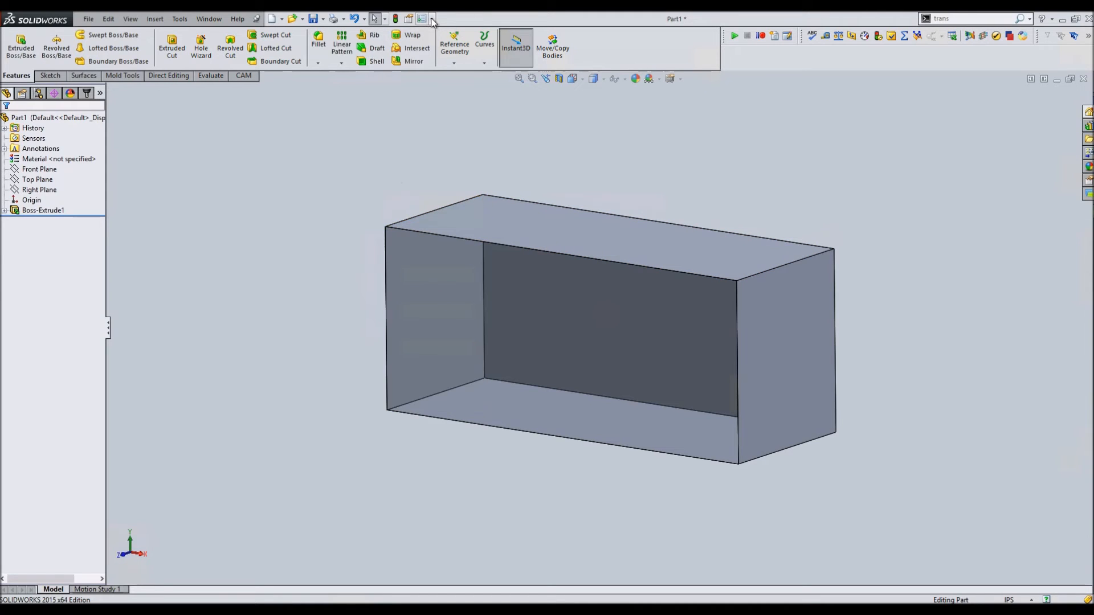
Step: In System Options > Display/Selection, disable 'Enable selection through transparency' and confirm with OK
click(433, 18)
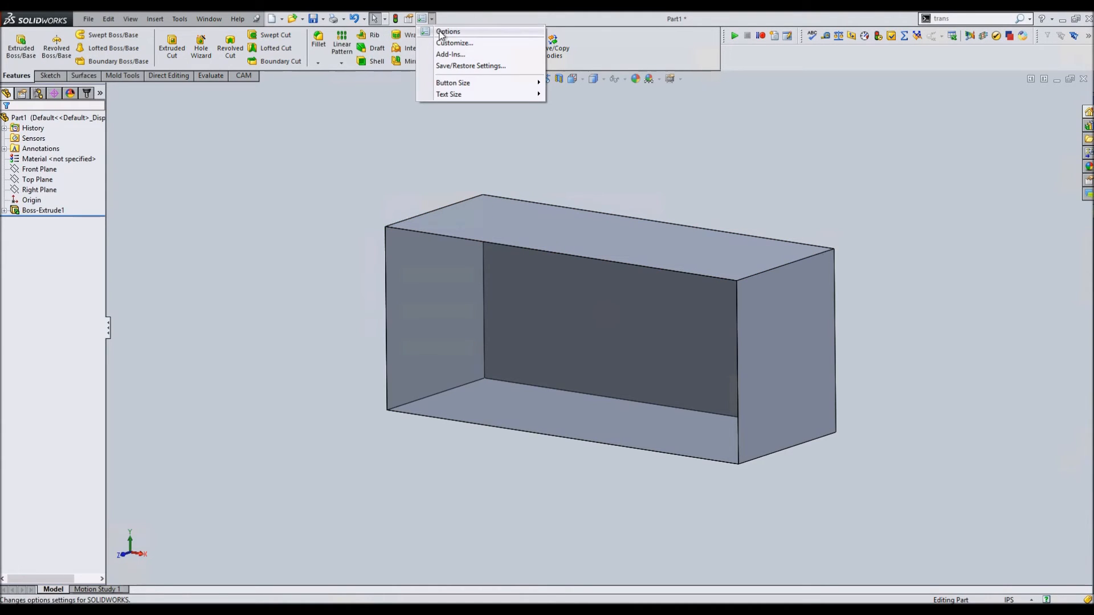
click(448, 31)
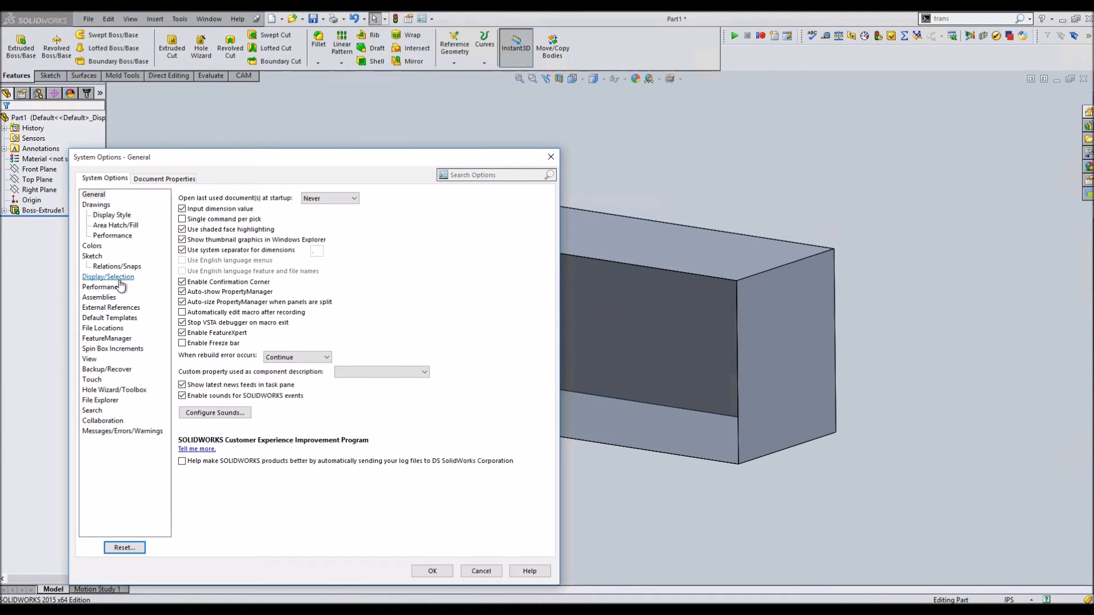
click(107, 276)
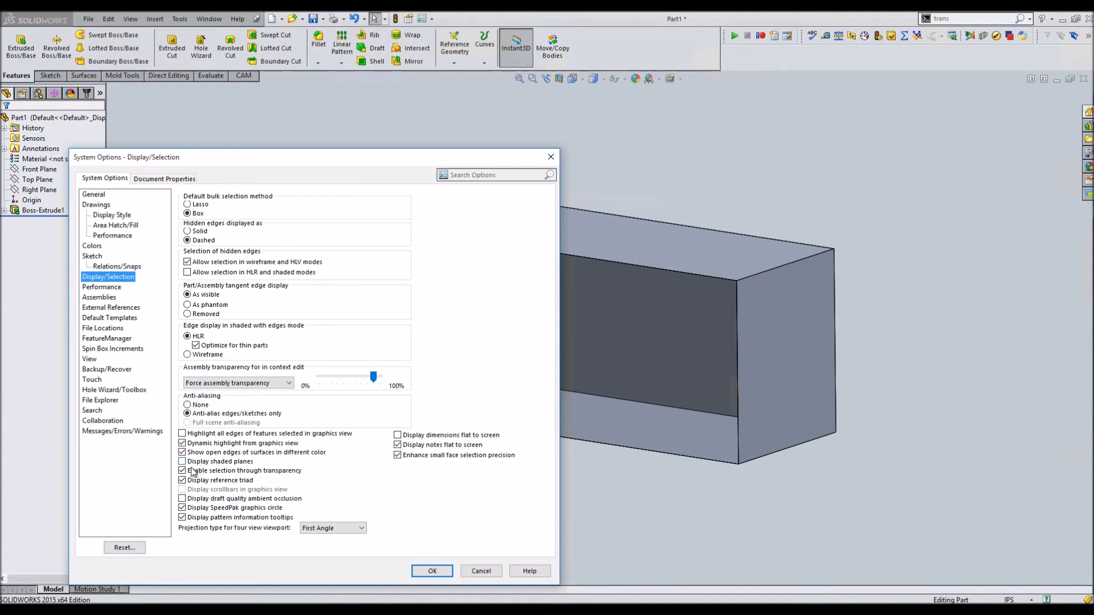
click(183, 470)
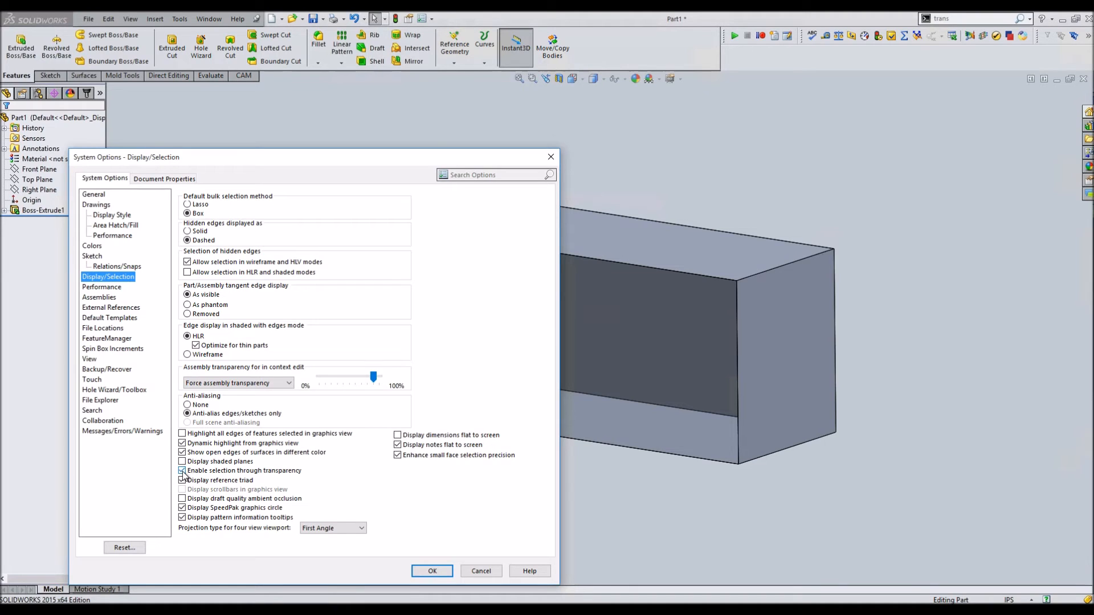
click(182, 471)
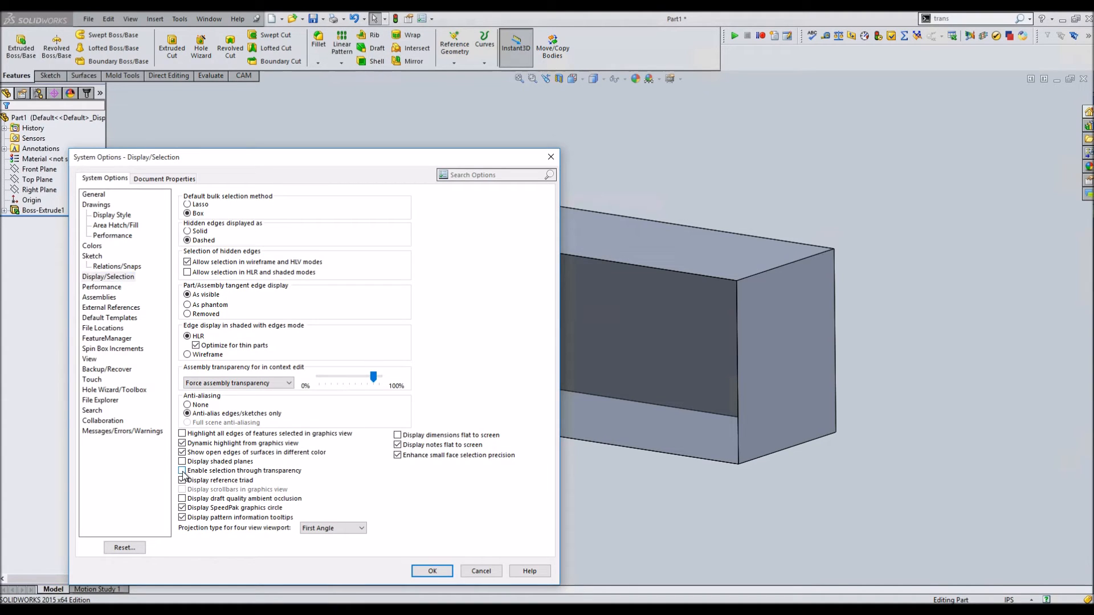
click(431, 571)
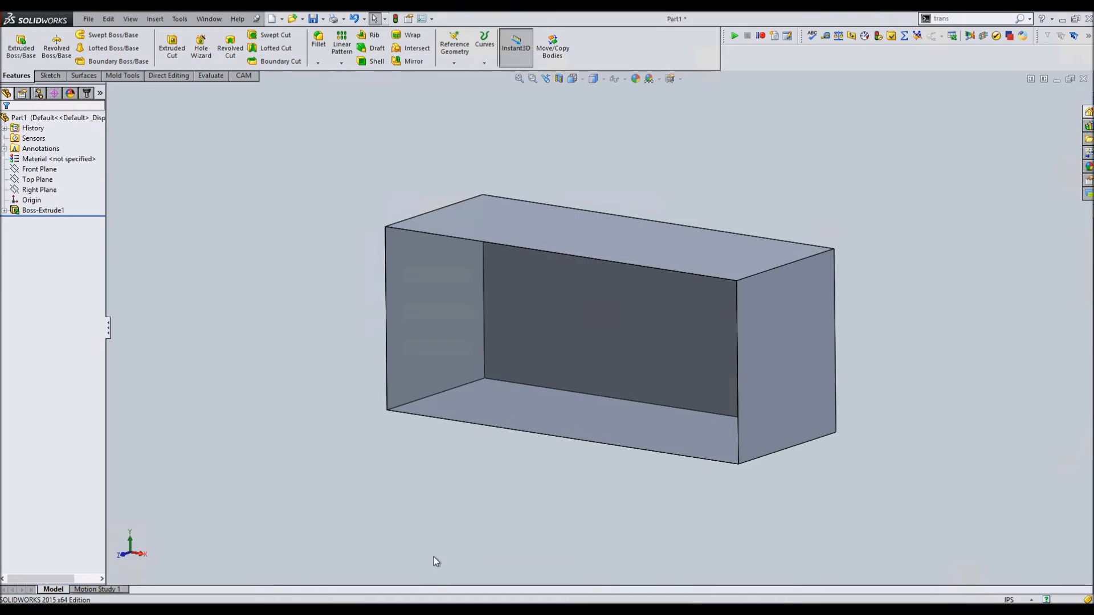
mouse_move(464, 346)
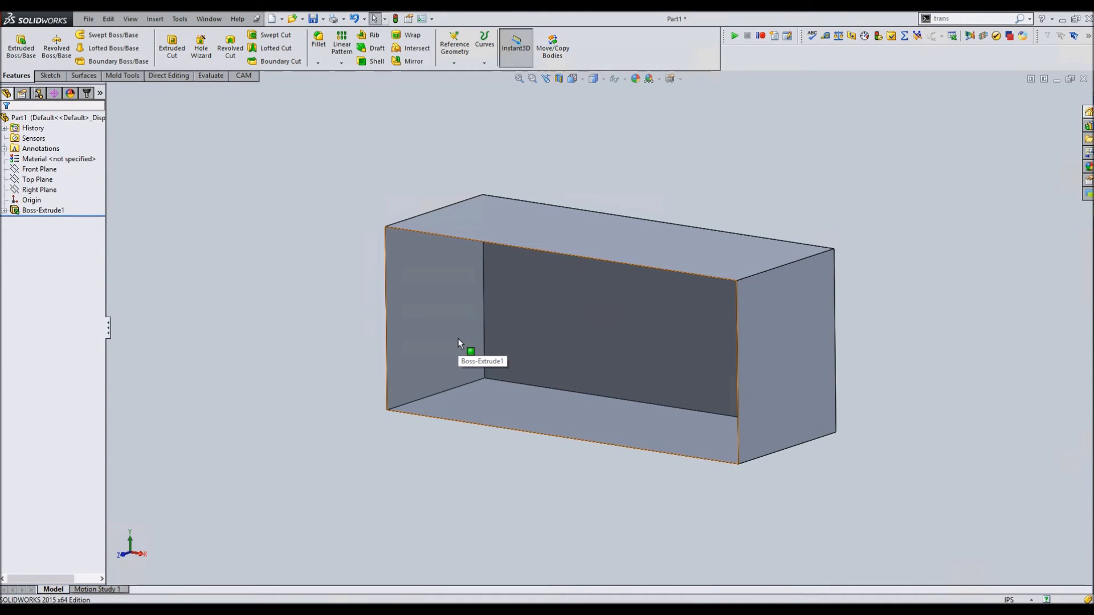
mouse_move(454, 311)
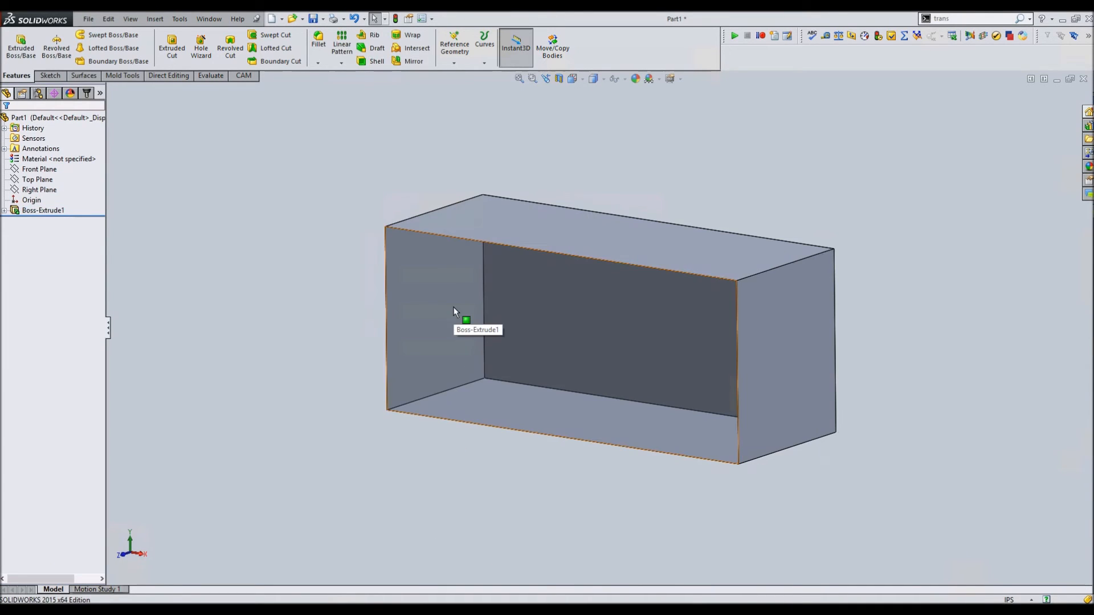
mouse_move(454, 329)
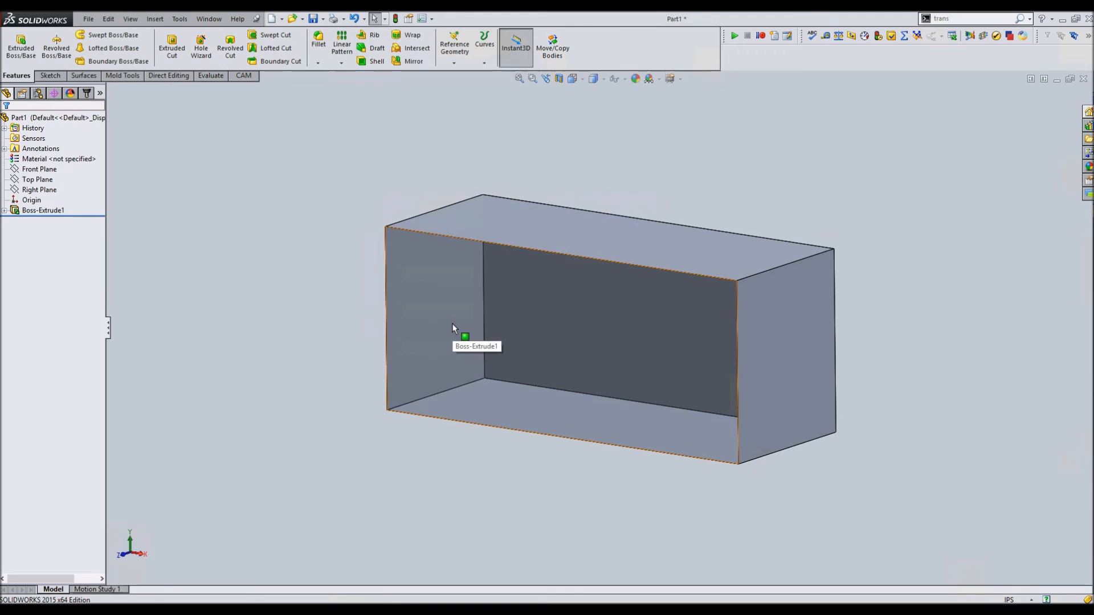
Step: Bring up the context menu on the transparent front face to change its transparency back
right_click(453, 328)
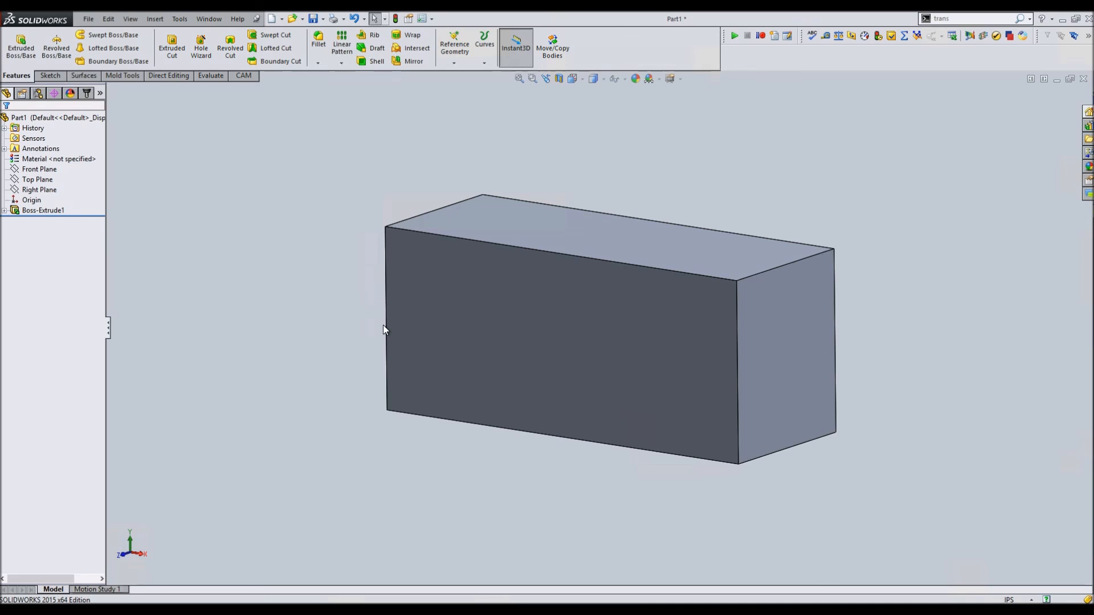
mouse_move(368, 242)
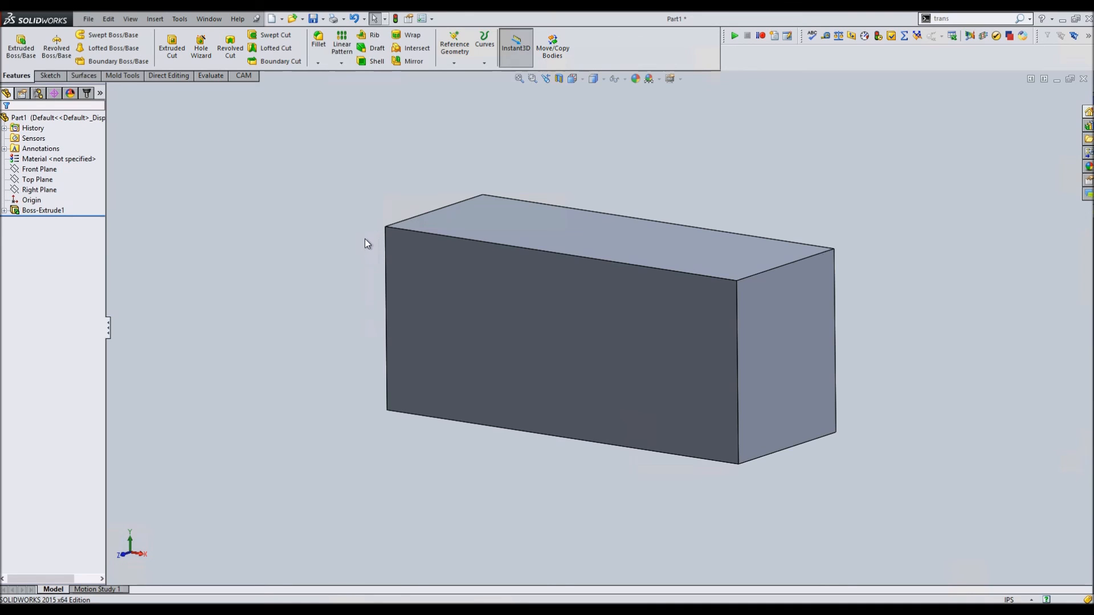